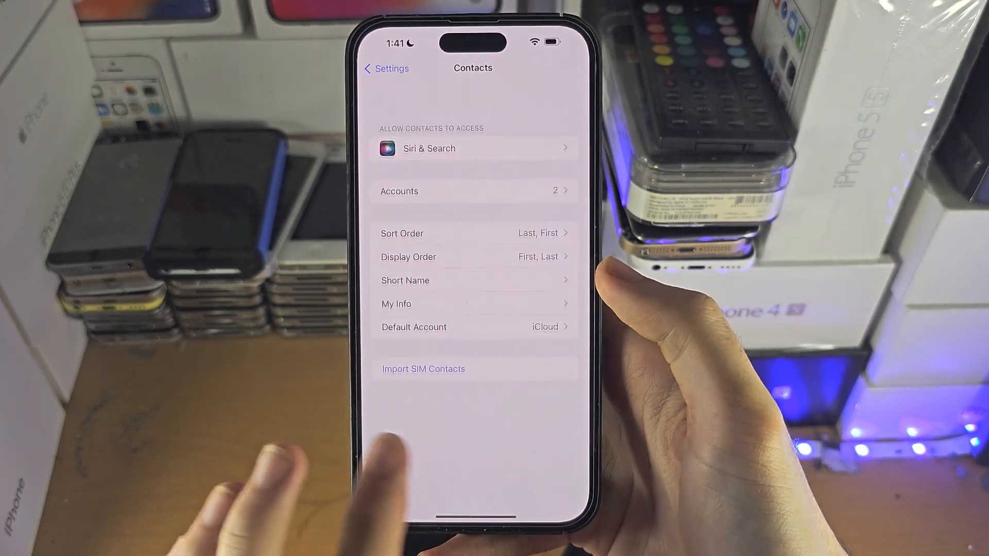
Go back from the Contacts page to the main Settings list.
click(385, 68)
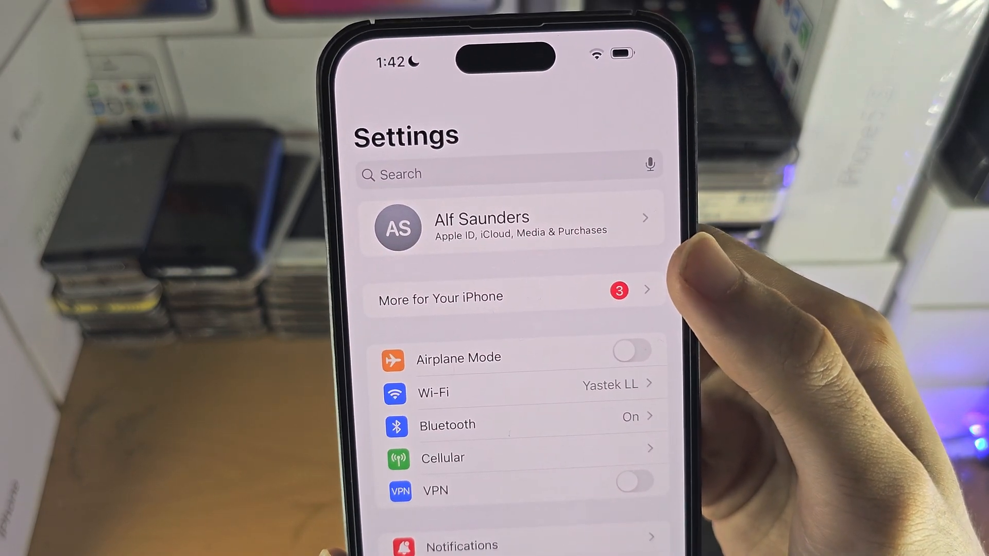
Open the Apple ID account page from the name banner at the top of Settings.
click(482, 227)
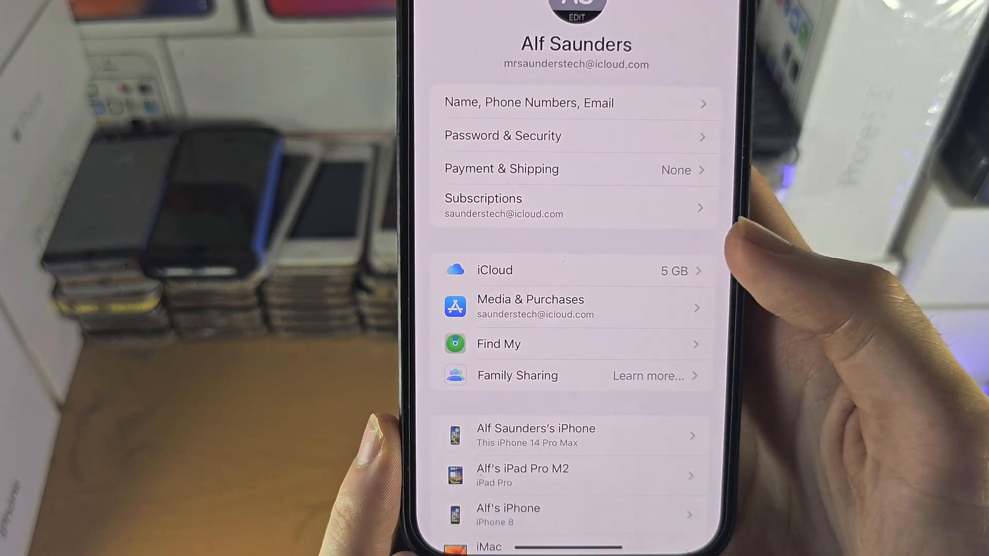
Open iCloud settings showing 3.4 GB of 5 GB used and the apps using iCloud.
click(575, 270)
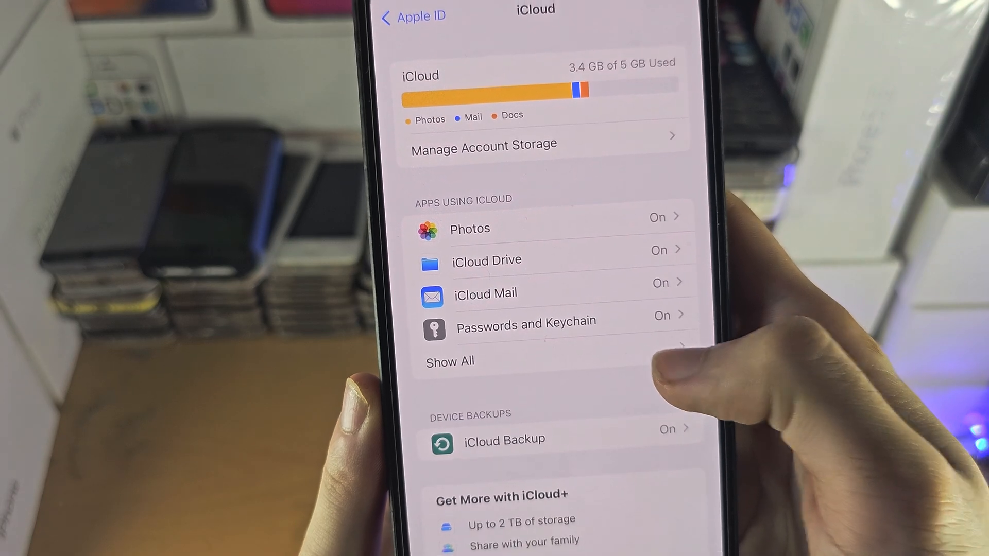
Show All under Apps Using iCloud and look through every syncing app.
click(450, 361)
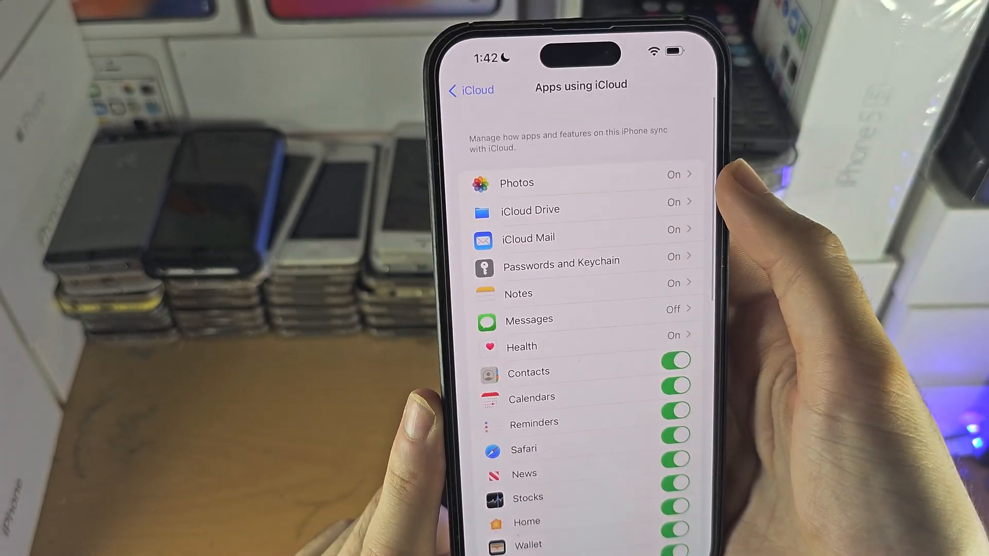
scroll(down, 3)
text(co)
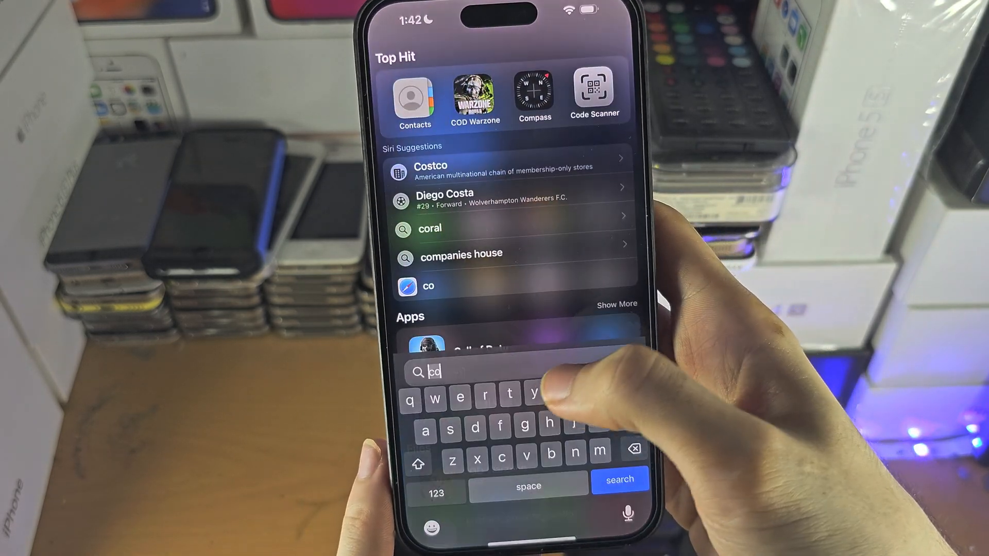
Search the Home Screen for 'files' and launch the Files app to its Browse page.
text(fi)
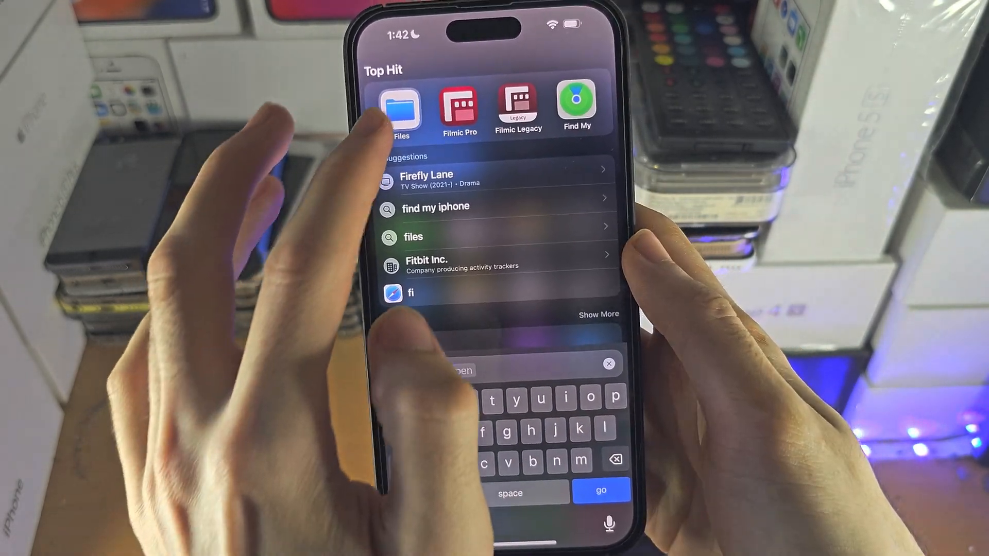
click(401, 110)
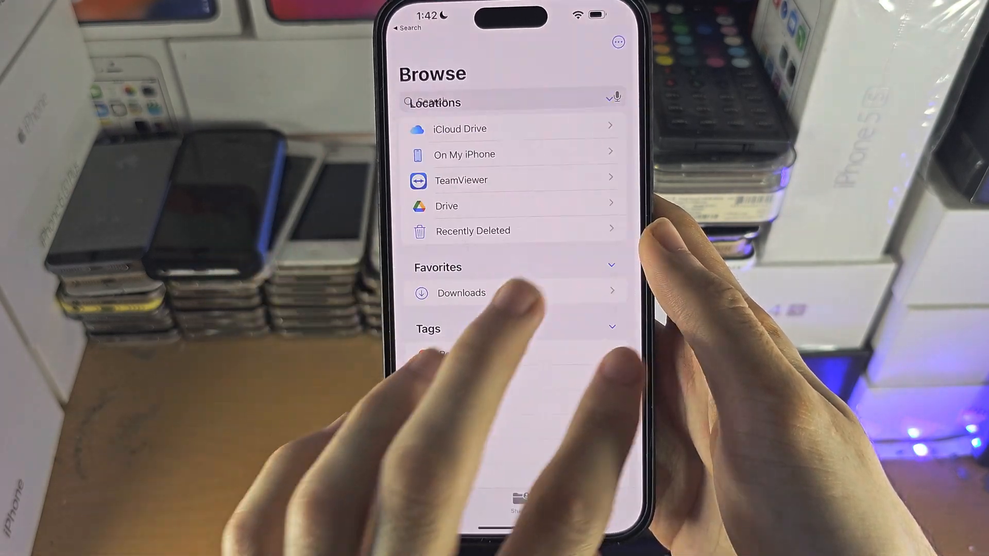
Open iCloud Drive in Files to view its six synced items, then switch back to Settings.
click(459, 128)
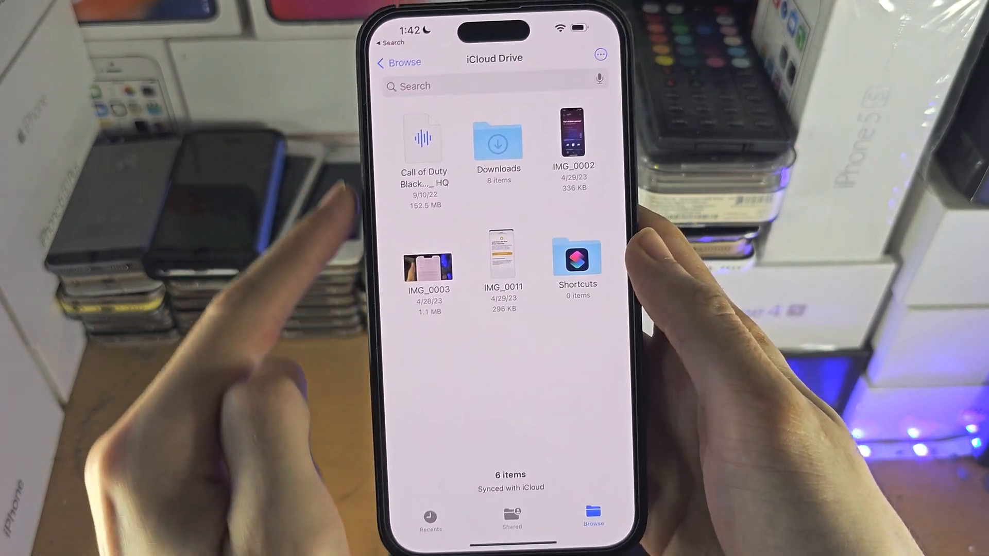
click(499, 142)
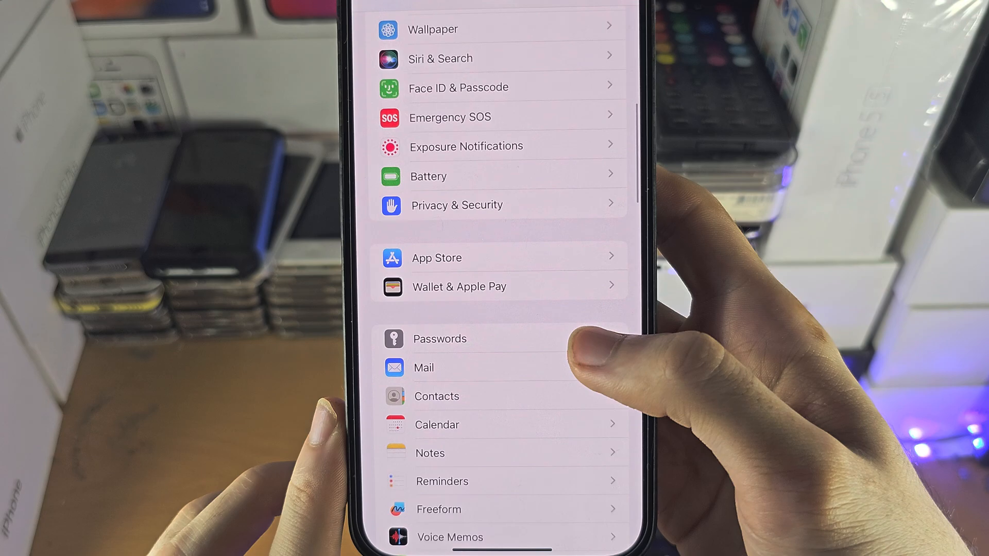
Reach the full Apps Using iCloud list with Books, Pages, Numbers and the others switched on.
scroll(down, 3)
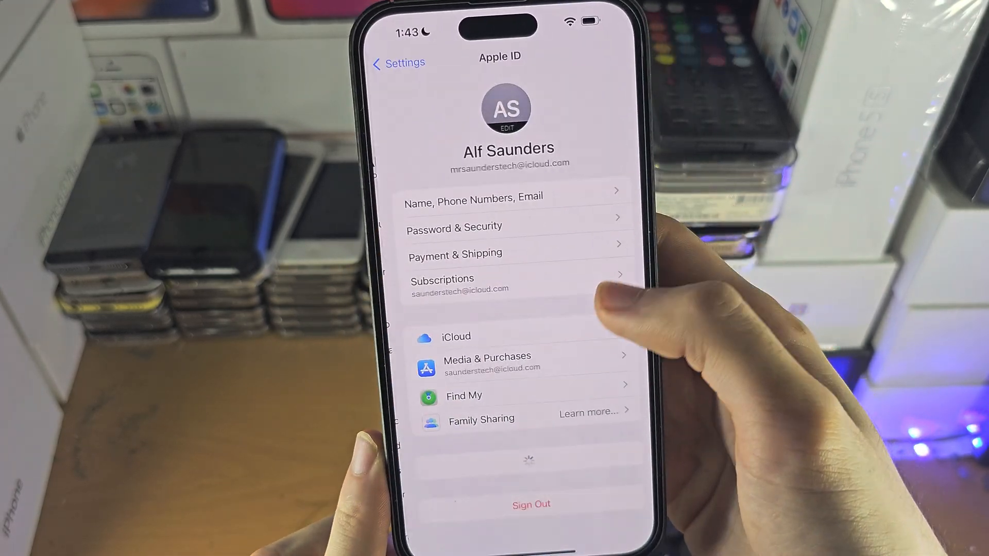
click(455, 335)
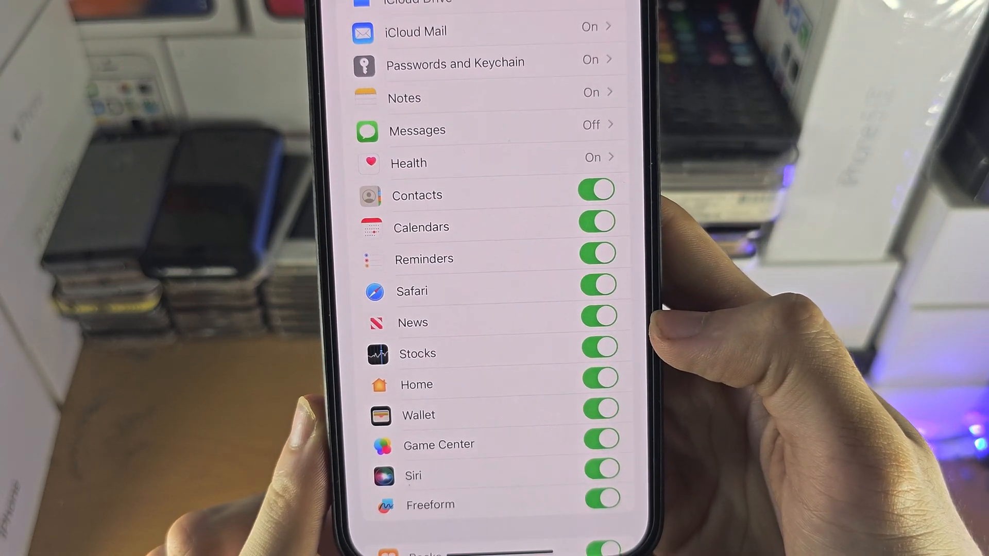
scroll(up, 3)
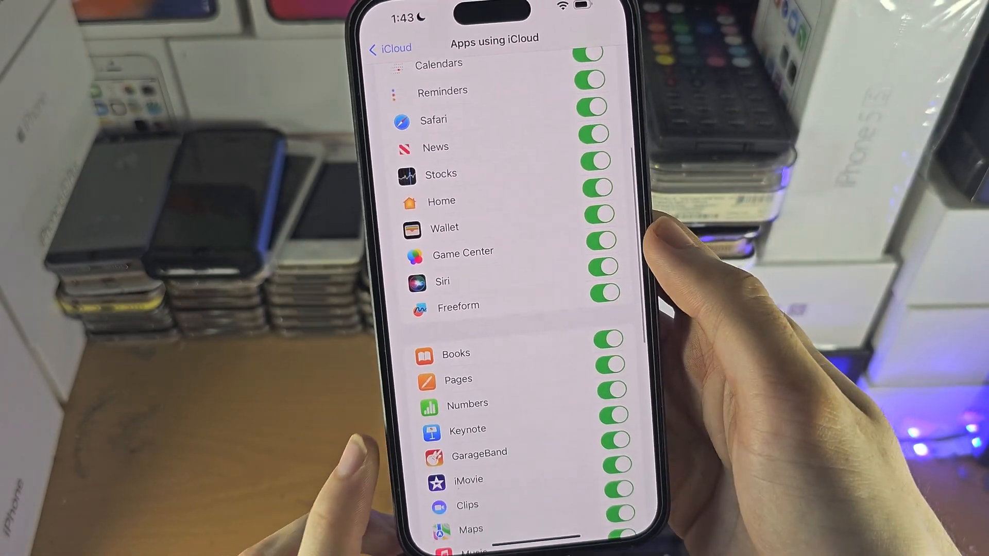